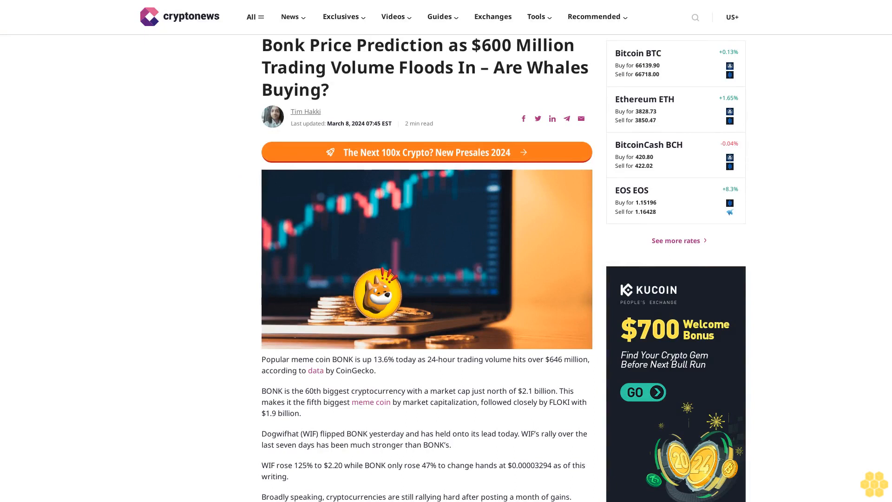
pyautogui.scroll(-3)
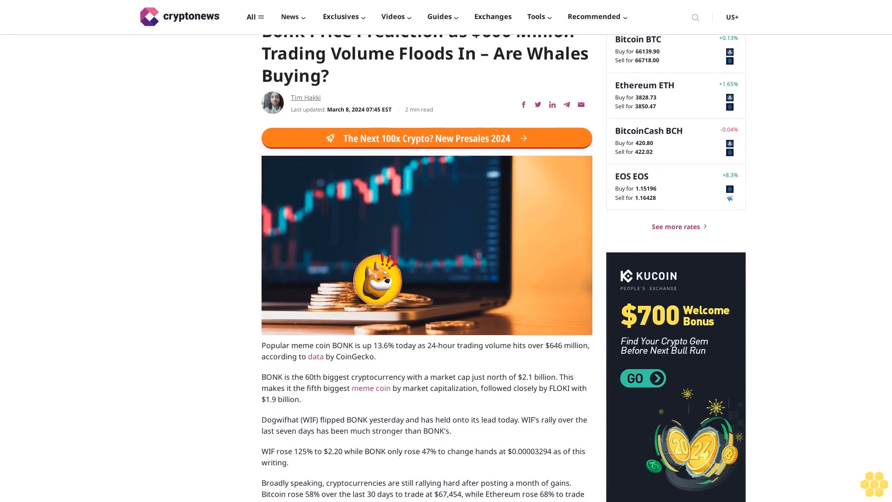
pyautogui.scroll(-3)
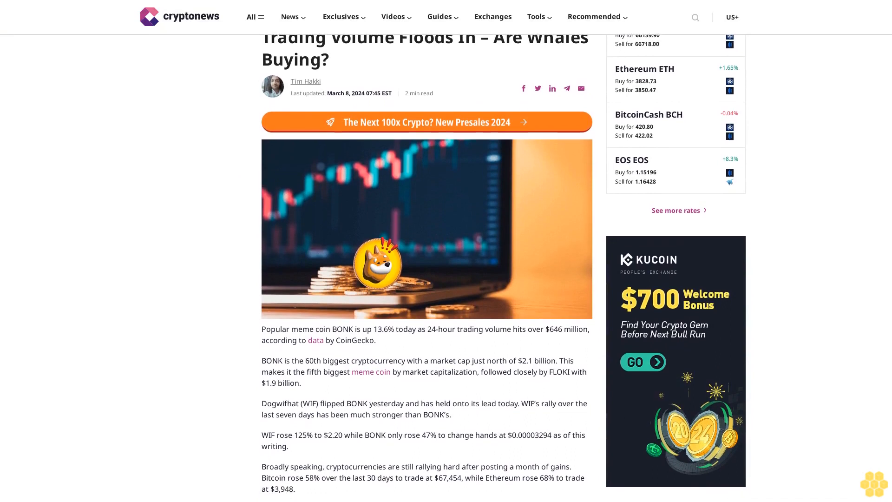
pyautogui.scroll(-3)
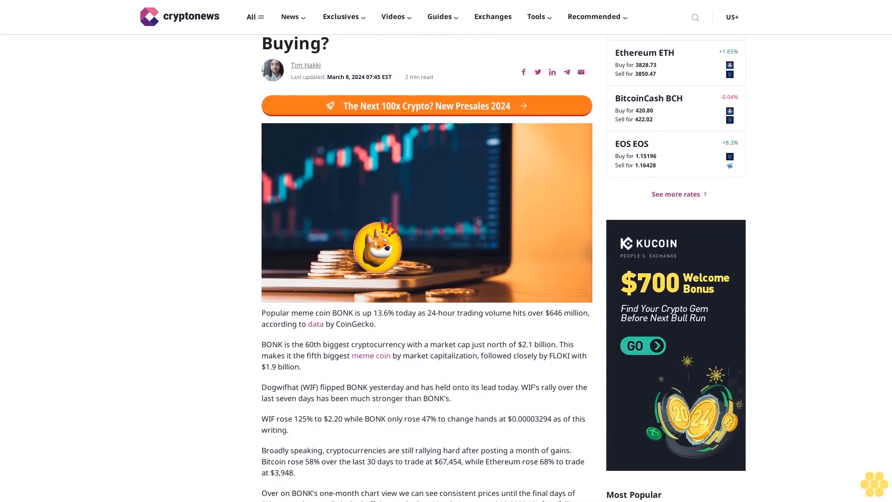
pyautogui.scroll(-3)
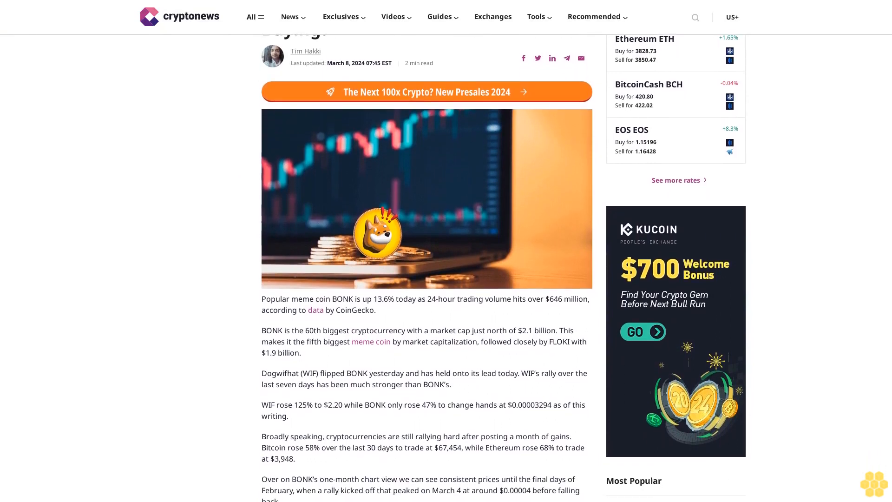
pyautogui.scroll(-3)
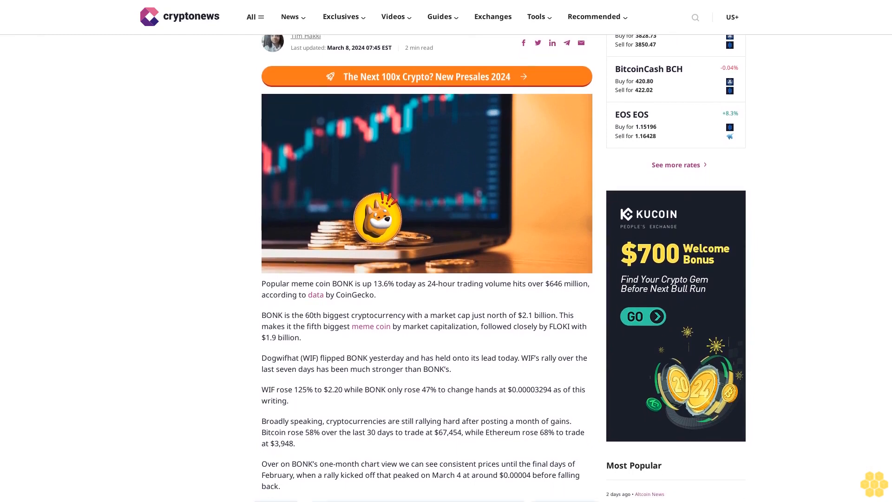
pyautogui.scroll(-3)
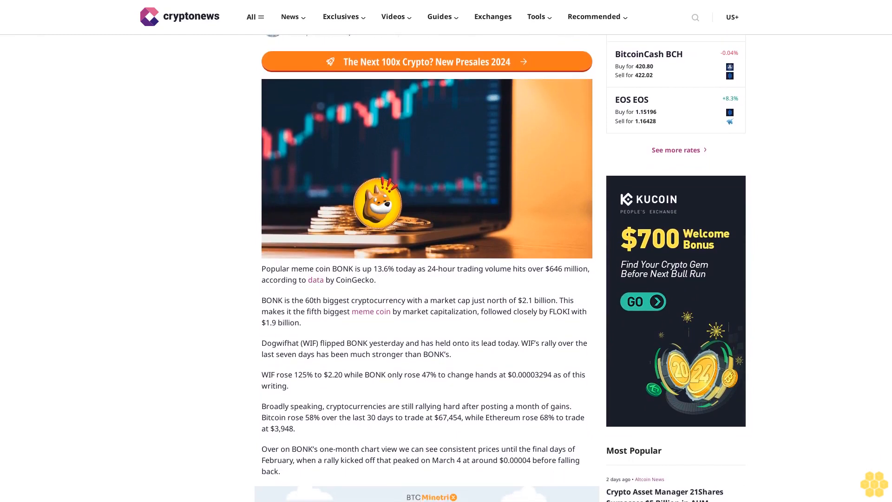
pyautogui.scroll(-3)
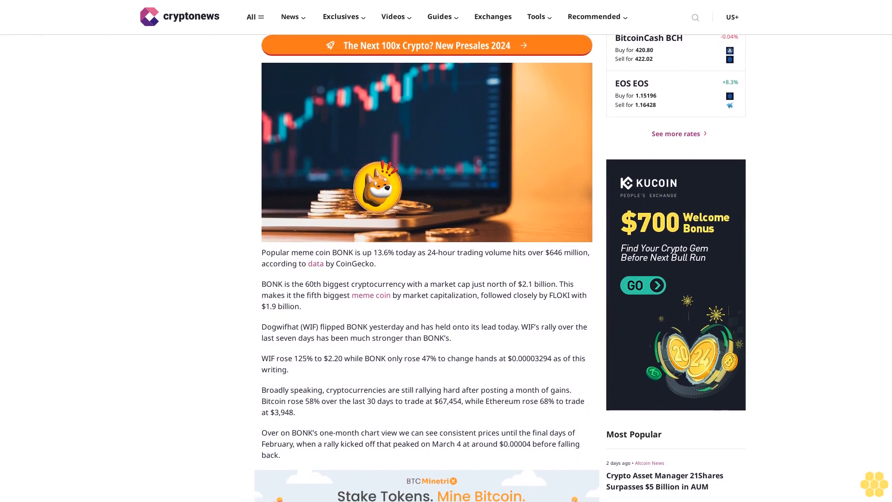
pyautogui.scroll(-3)
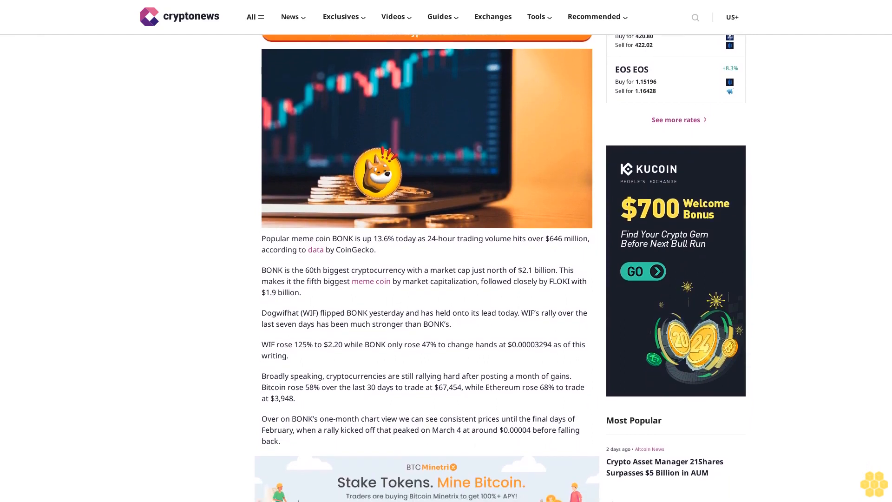
pyautogui.scroll(-3)
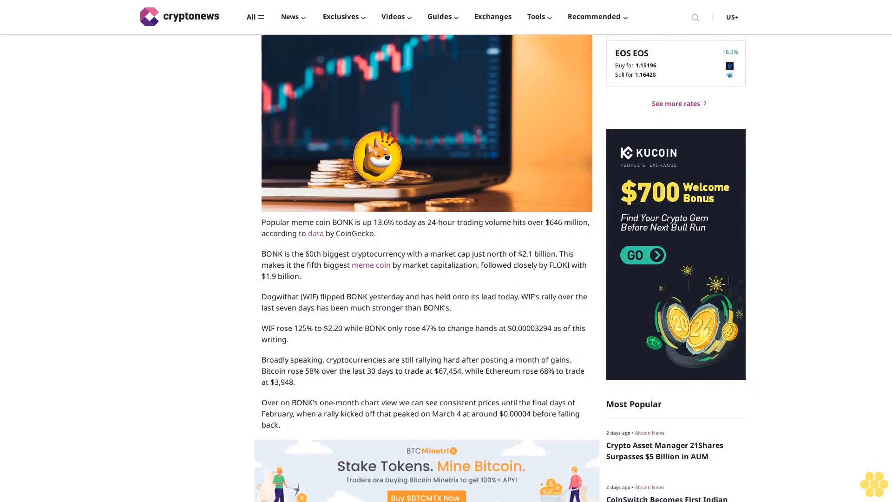
pyautogui.scroll(-3)
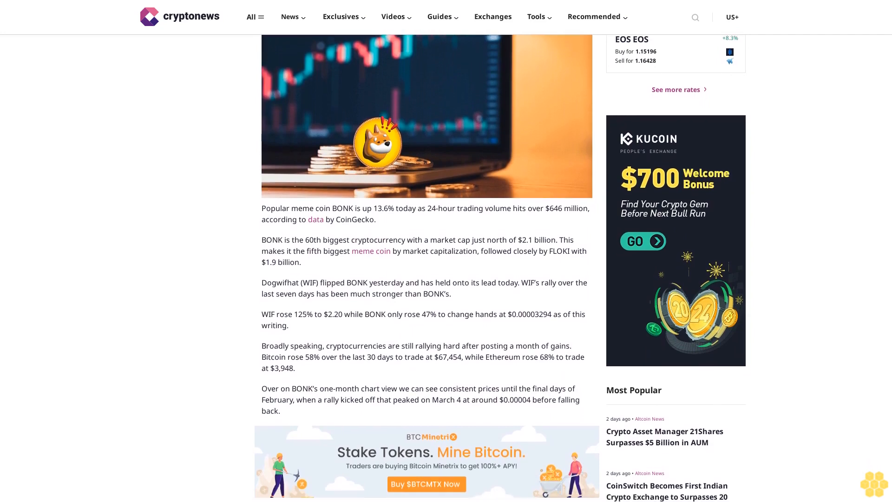
pyautogui.scroll(-3)
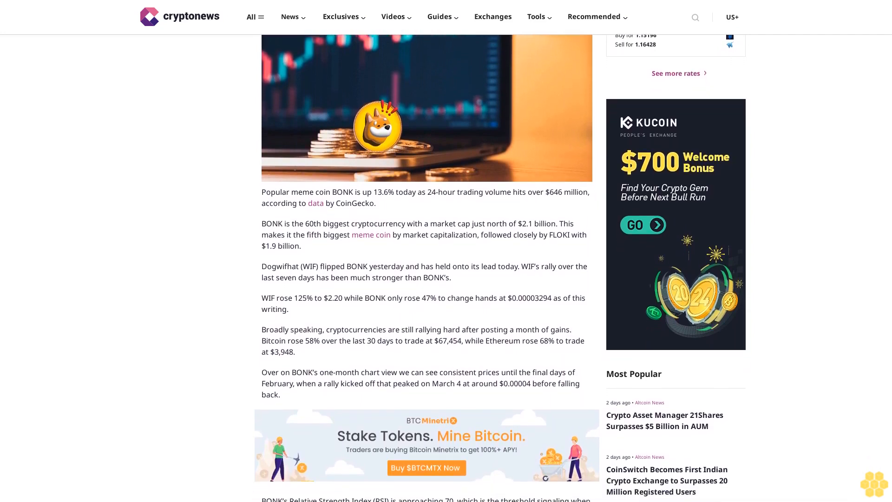
pyautogui.scroll(-3)
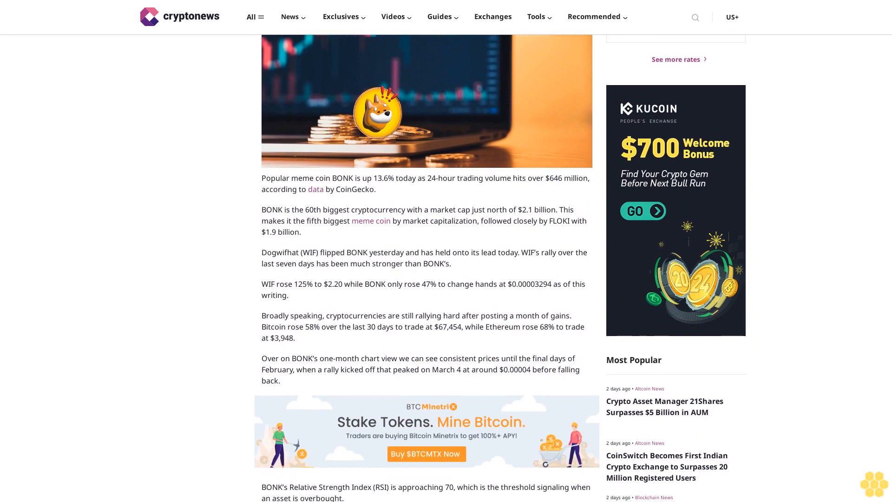
pyautogui.scroll(-3)
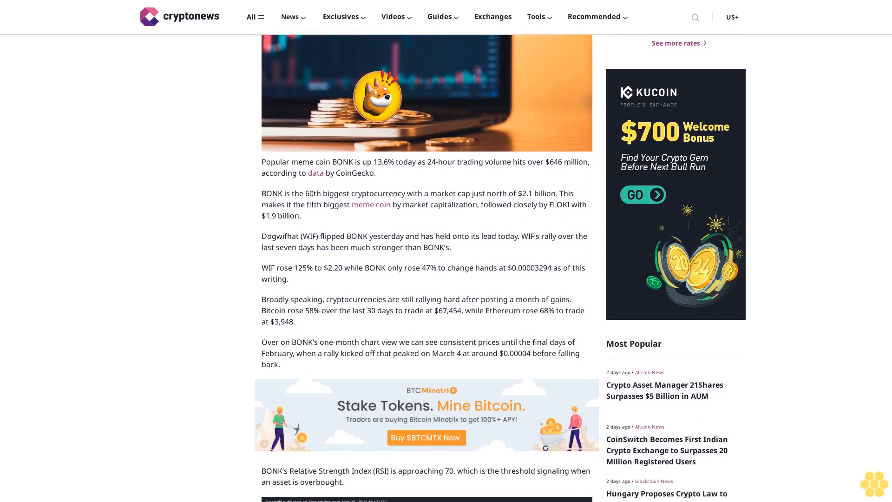
pyautogui.scroll(-3)
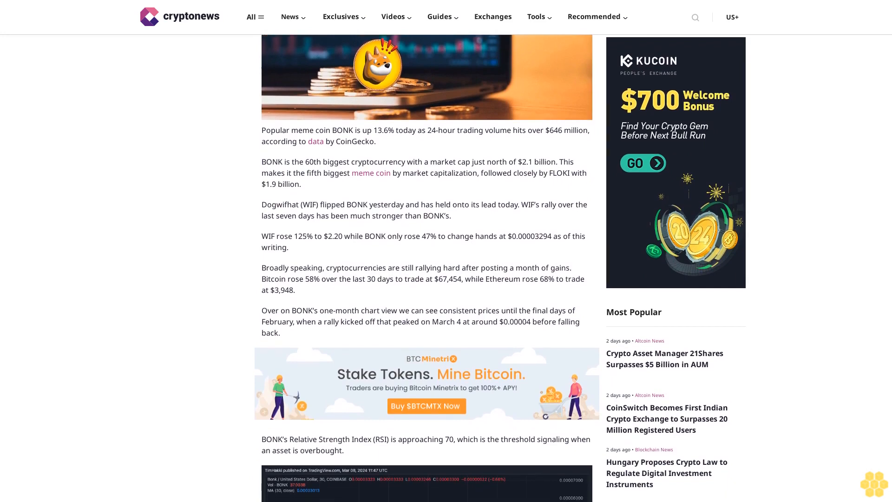
pyautogui.scroll(-3)
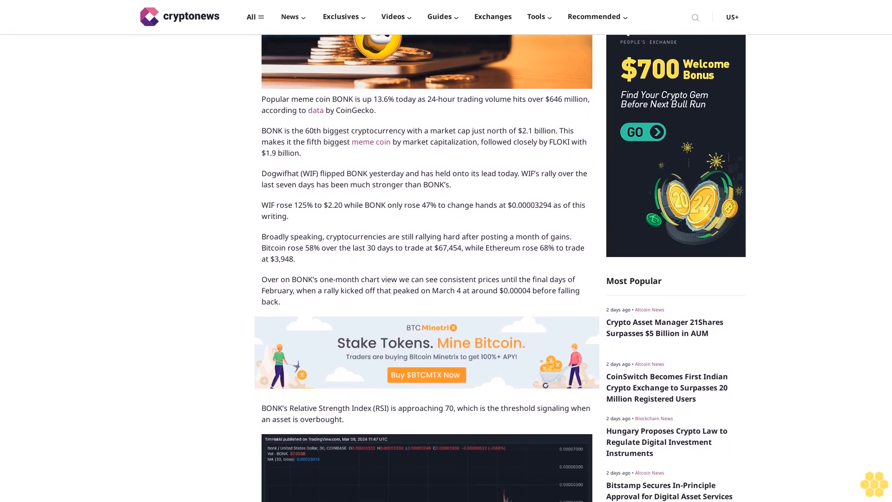
pyautogui.scroll(-3)
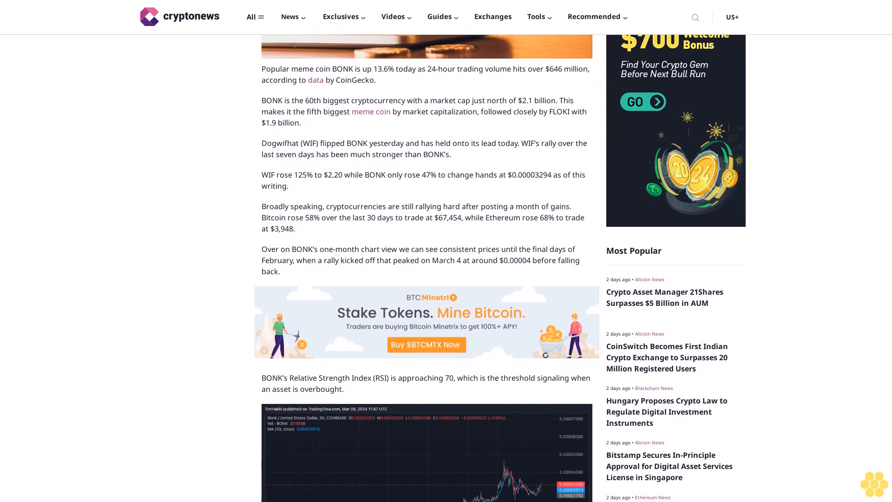
pyautogui.scroll(-3)
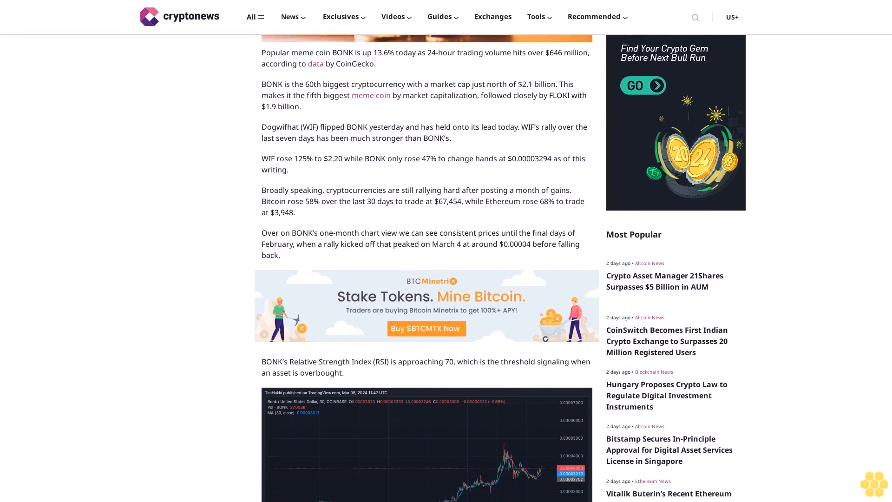
pyautogui.scroll(-3)
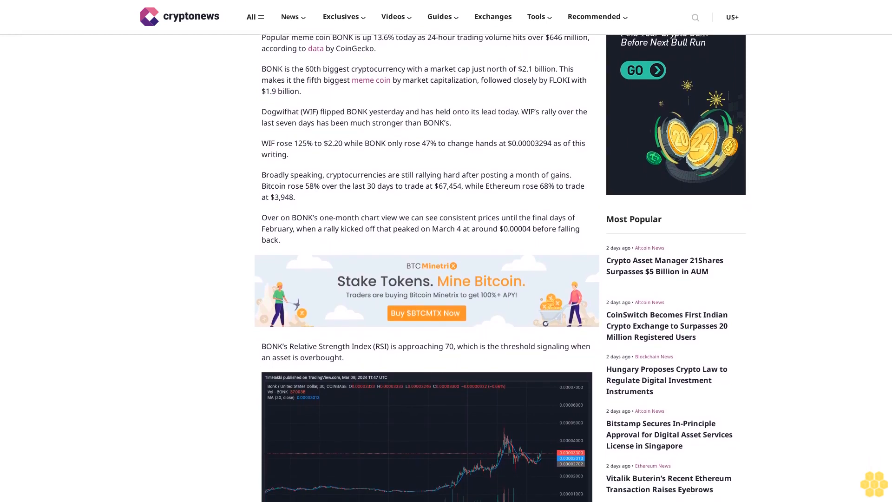
pyautogui.scroll(-3)
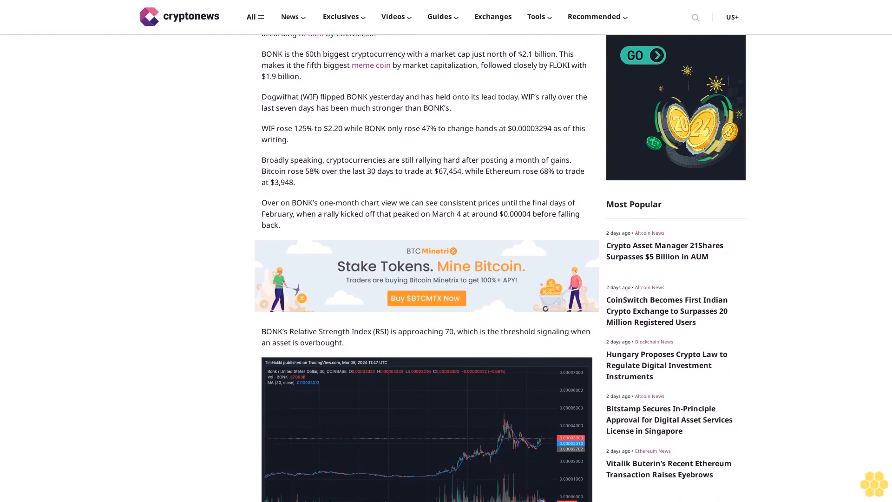
pyautogui.scroll(-3)
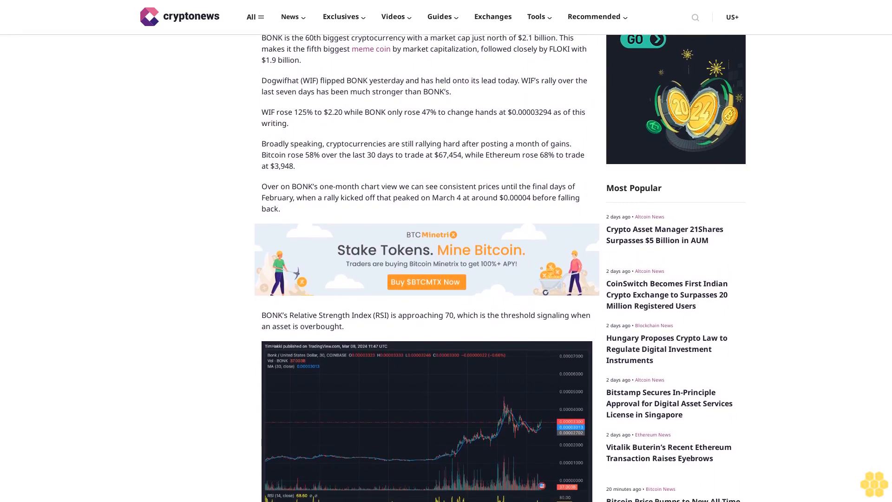
pyautogui.scroll(-3)
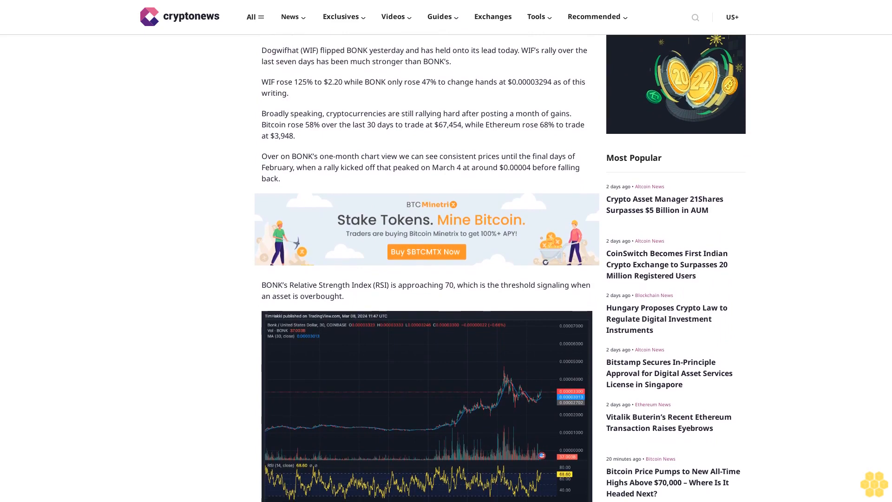
pyautogui.scroll(-3)
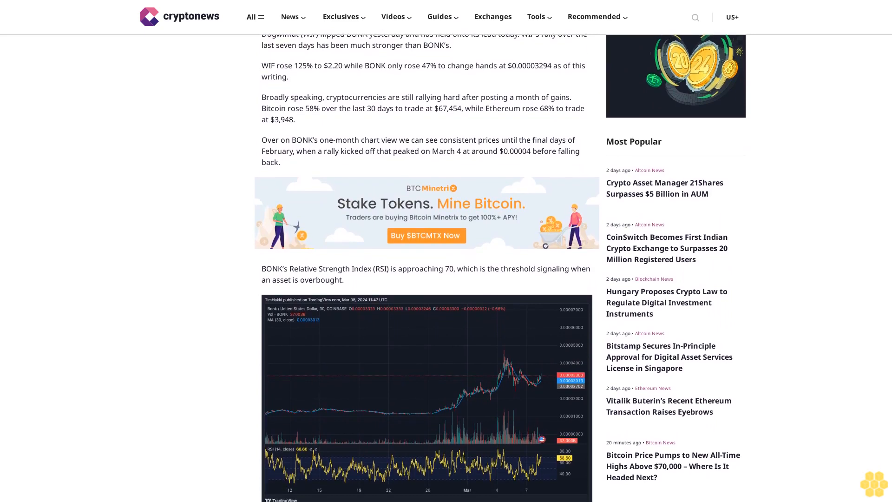
pyautogui.scroll(-3)
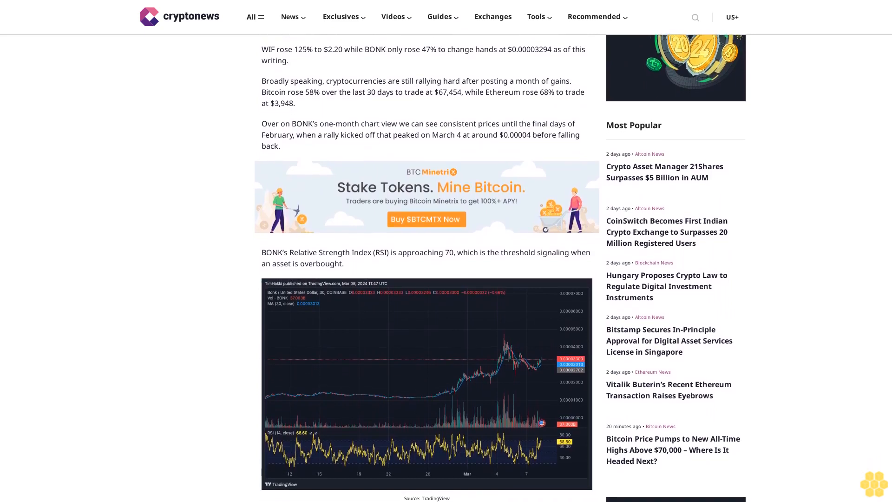
pyautogui.scroll(-3)
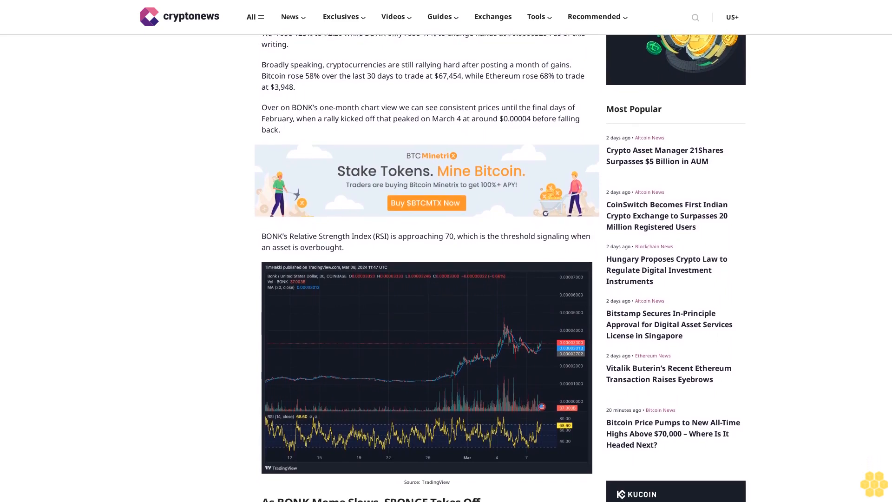
pyautogui.scroll(-3)
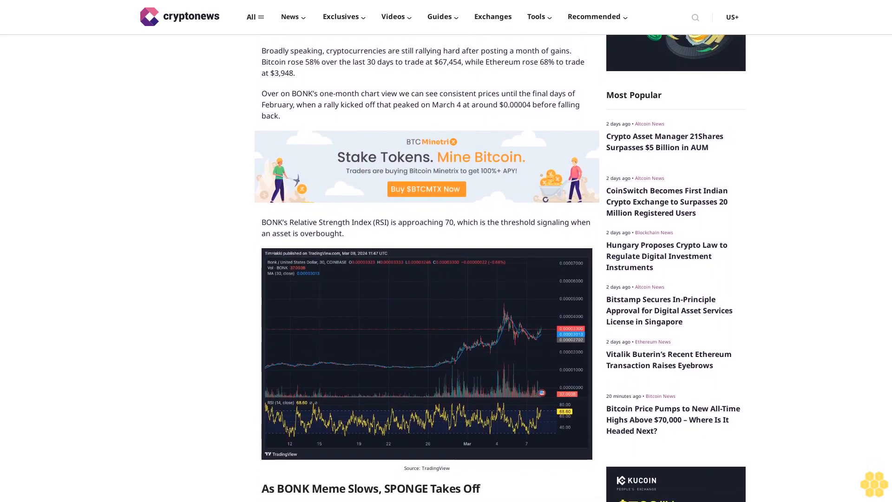
pyautogui.scroll(-3)
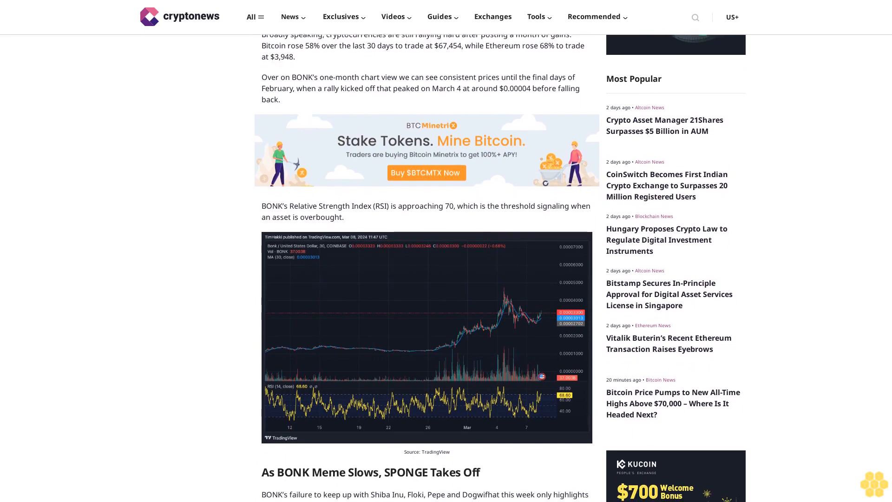
pyautogui.scroll(-3)
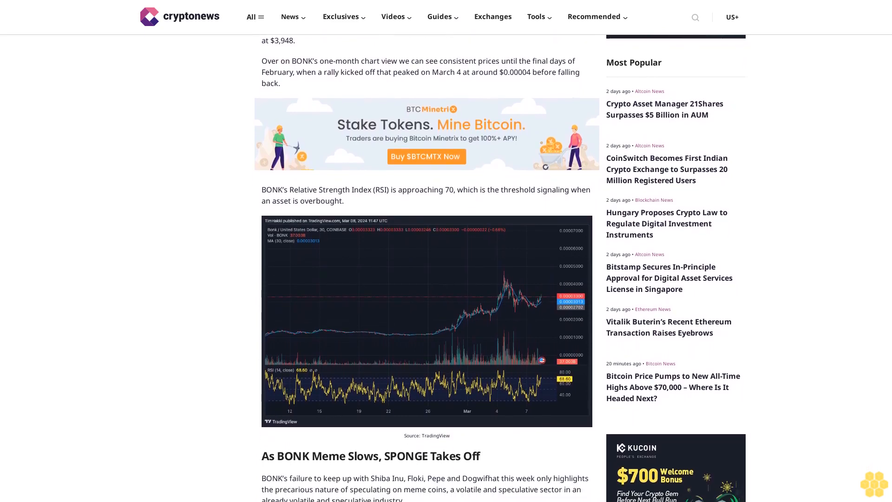
pyautogui.scroll(-3)
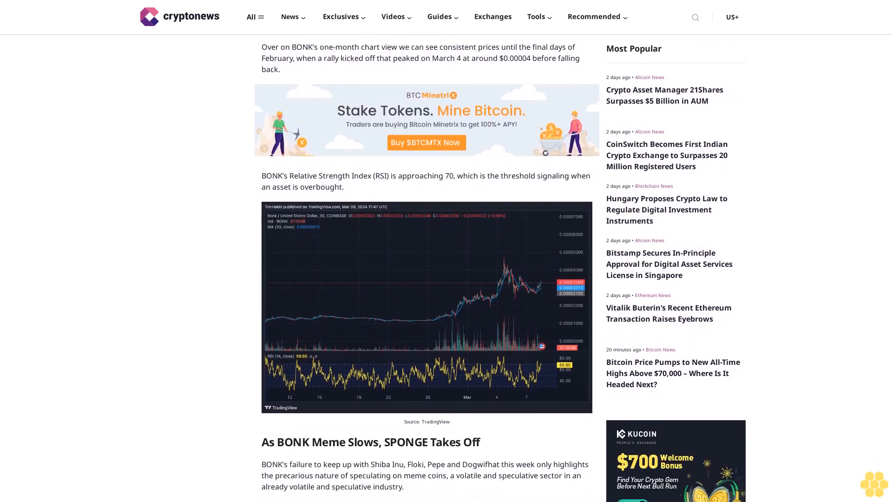
pyautogui.scroll(-3)
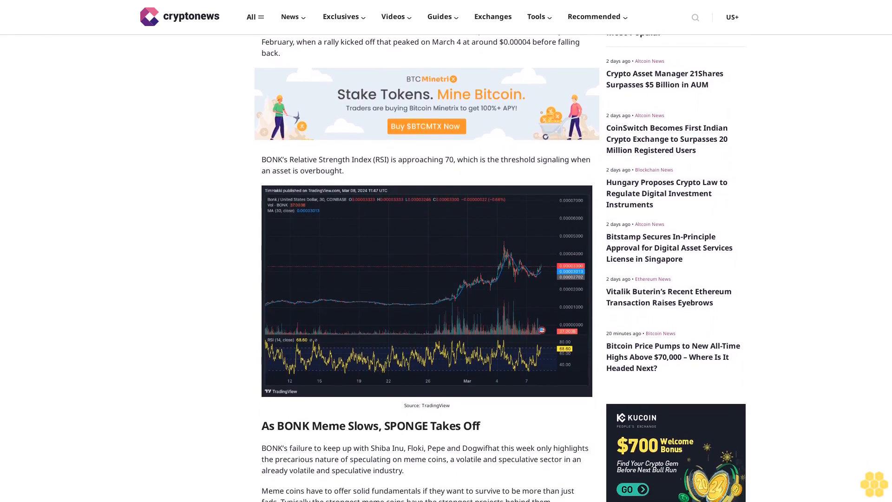
pyautogui.scroll(-3)
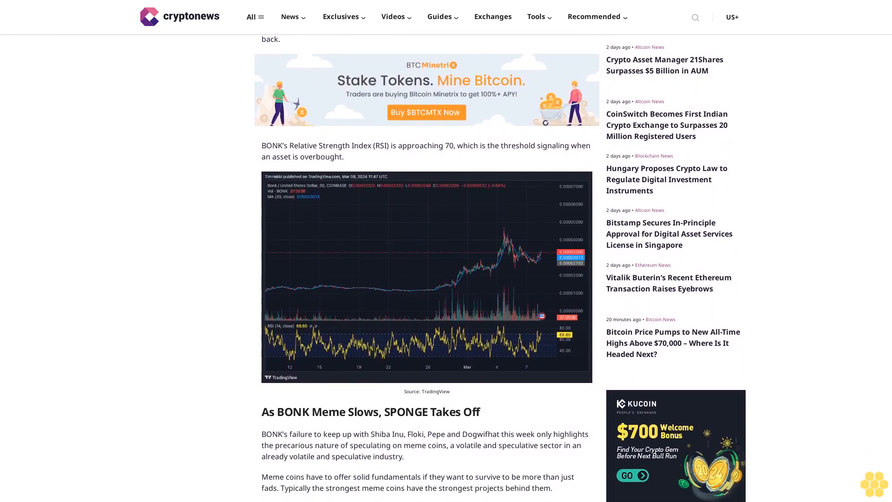
pyautogui.scroll(-3)
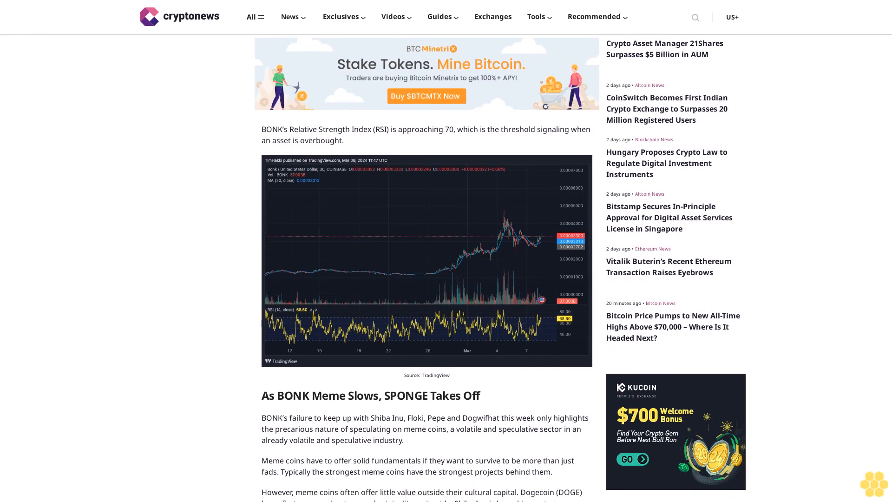
pyautogui.scroll(-3)
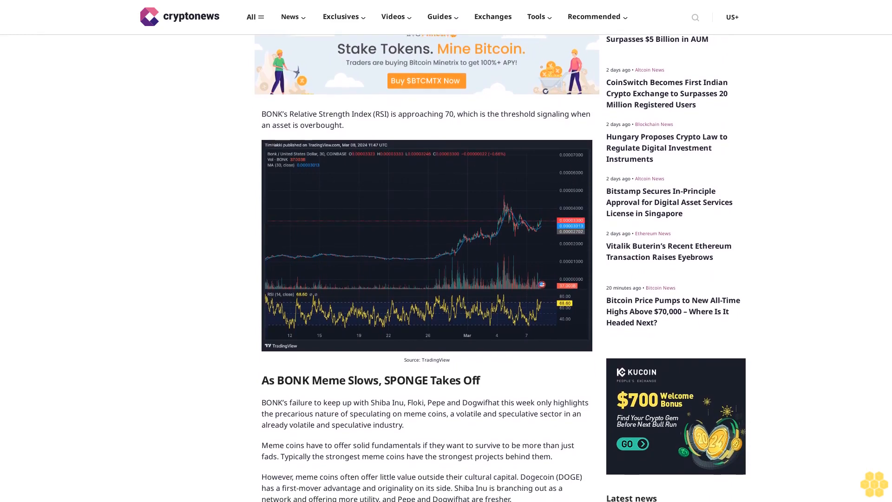
pyautogui.scroll(-3)
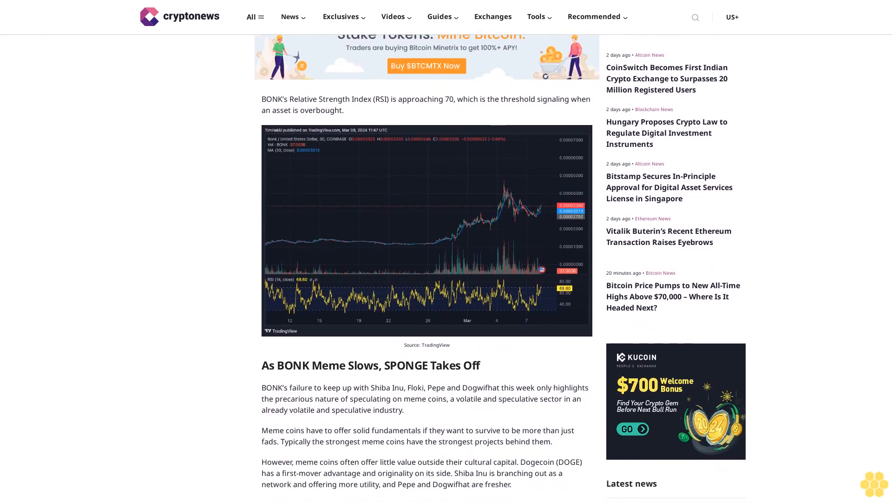
pyautogui.scroll(-3)
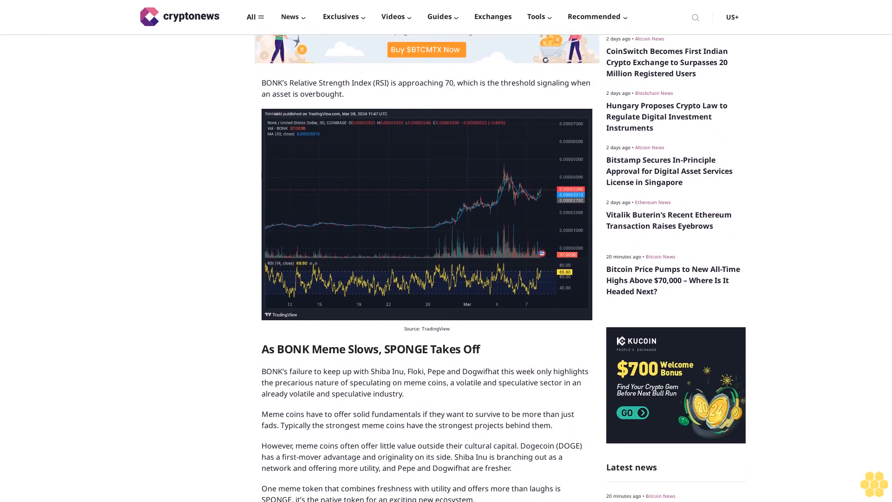
pyautogui.scroll(-3)
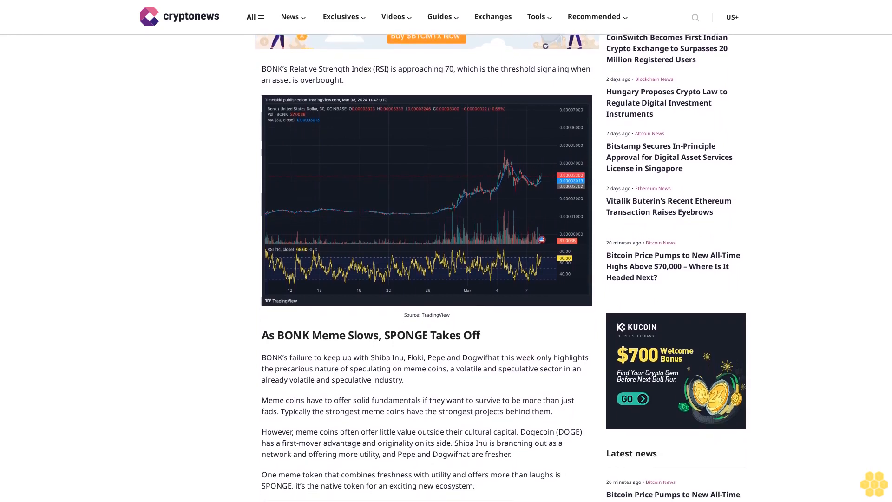
pyautogui.scroll(-3)
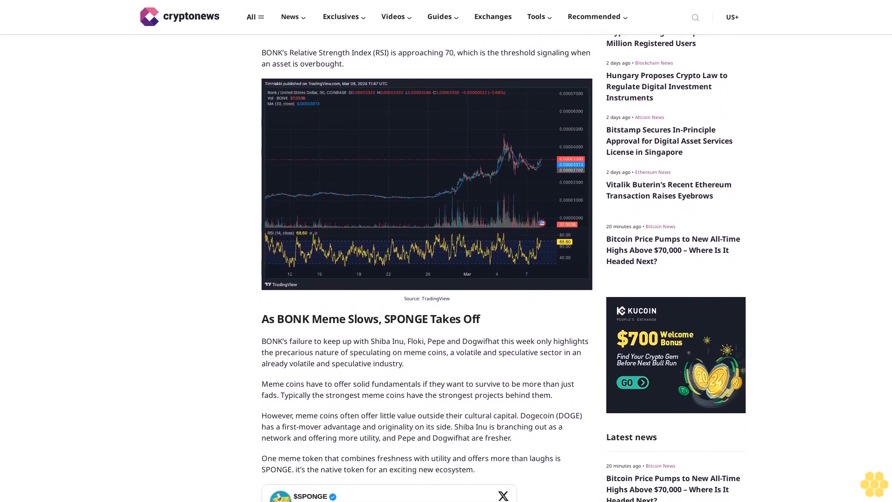
pyautogui.scroll(-3)
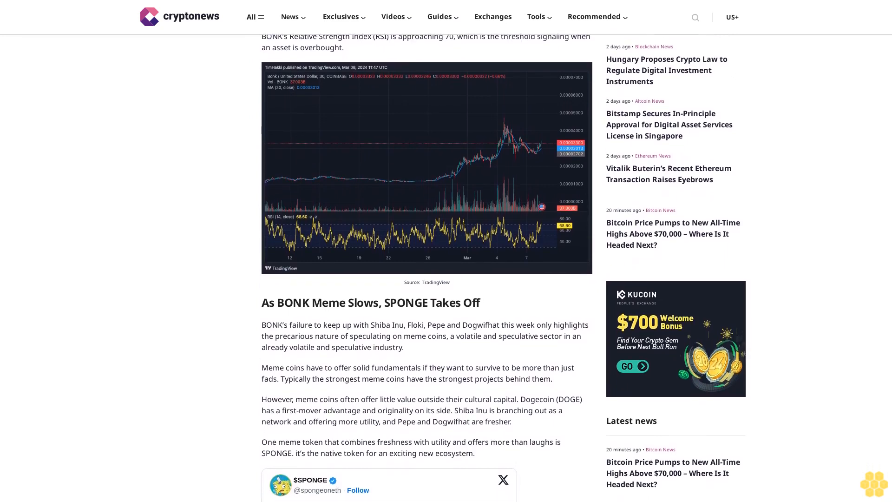
pyautogui.scroll(-3)
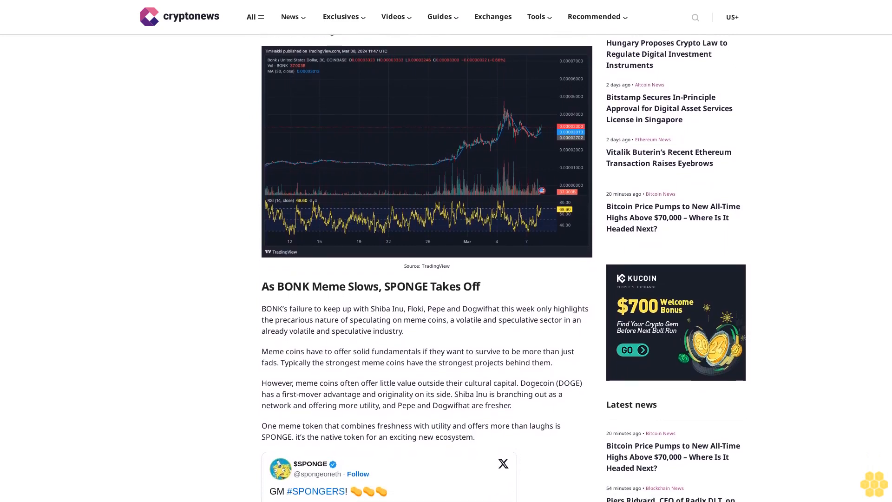
pyautogui.scroll(-3)
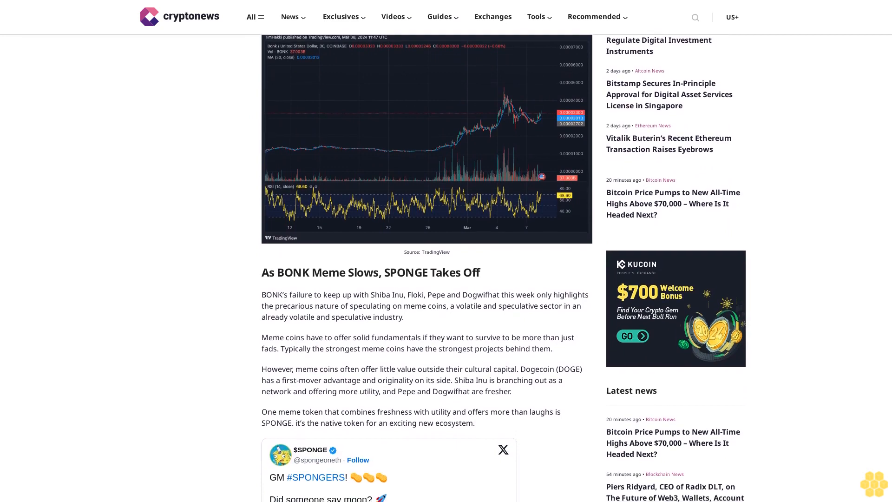
pyautogui.scroll(-3)
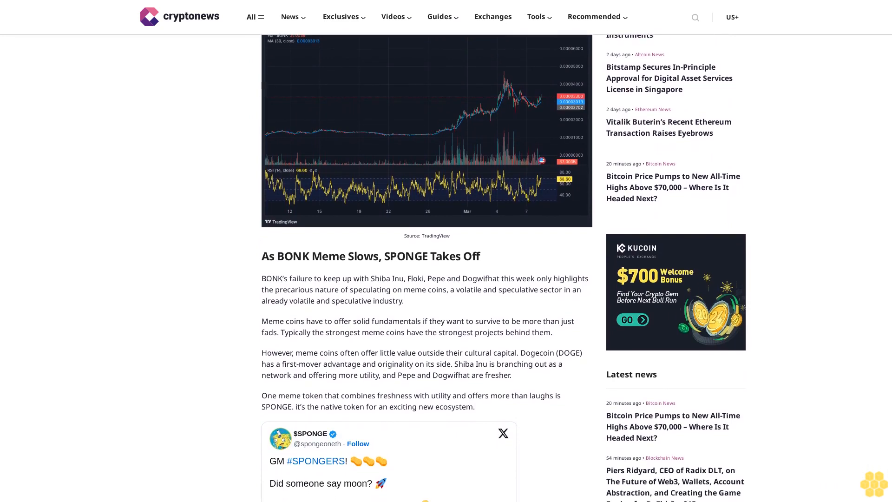
pyautogui.scroll(-3)
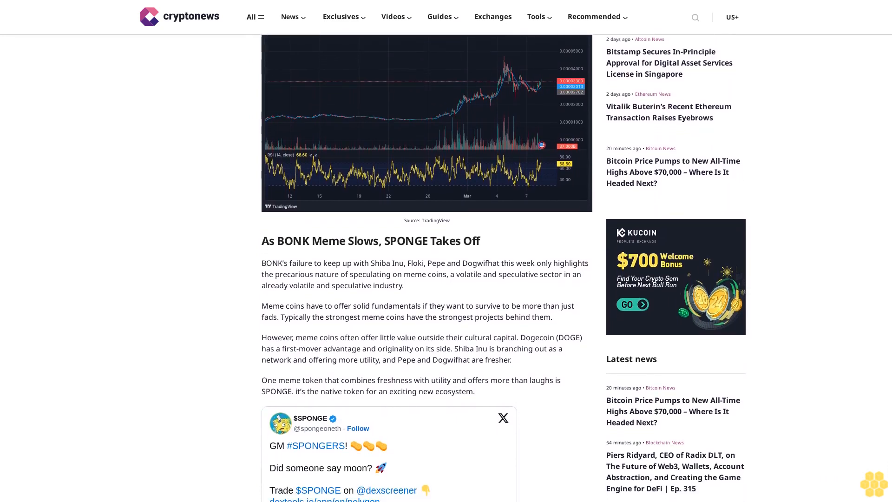
pyautogui.scroll(-3)
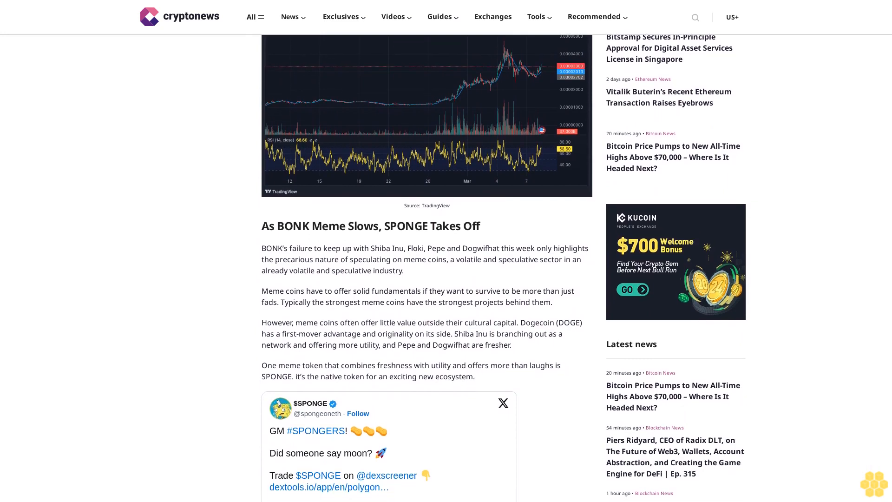
pyautogui.scroll(-3)
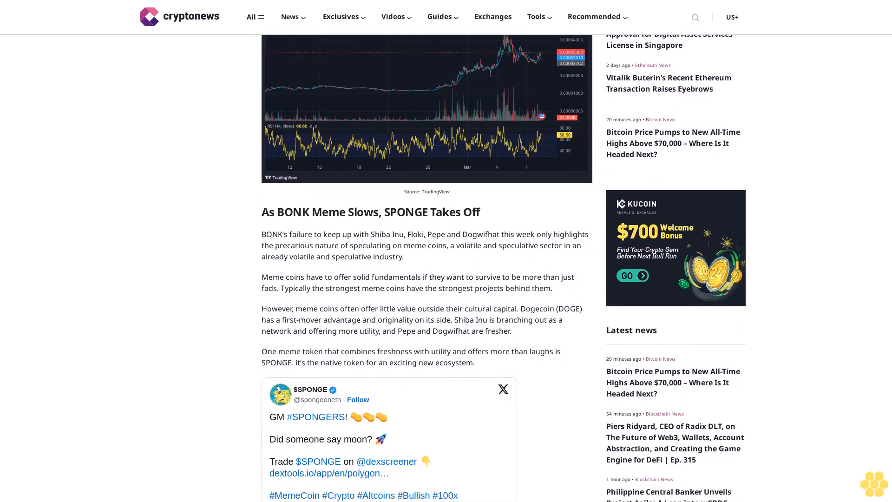
pyautogui.scroll(-3)
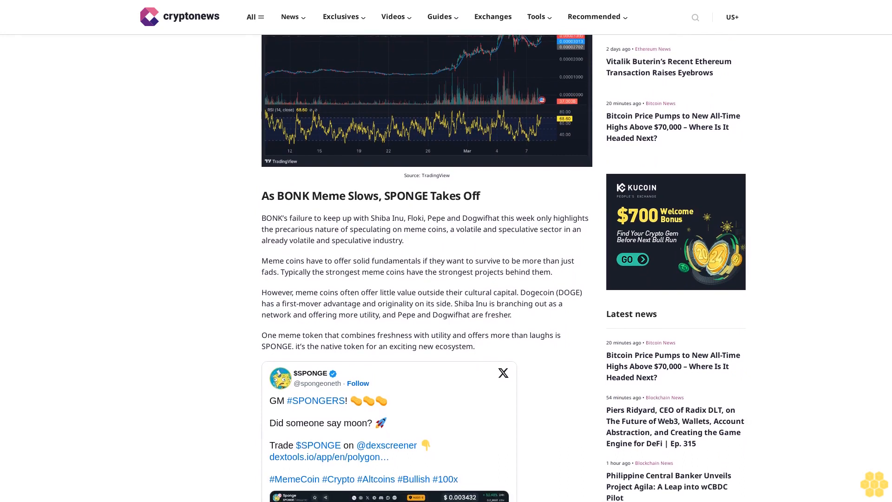
pyautogui.scroll(-3)
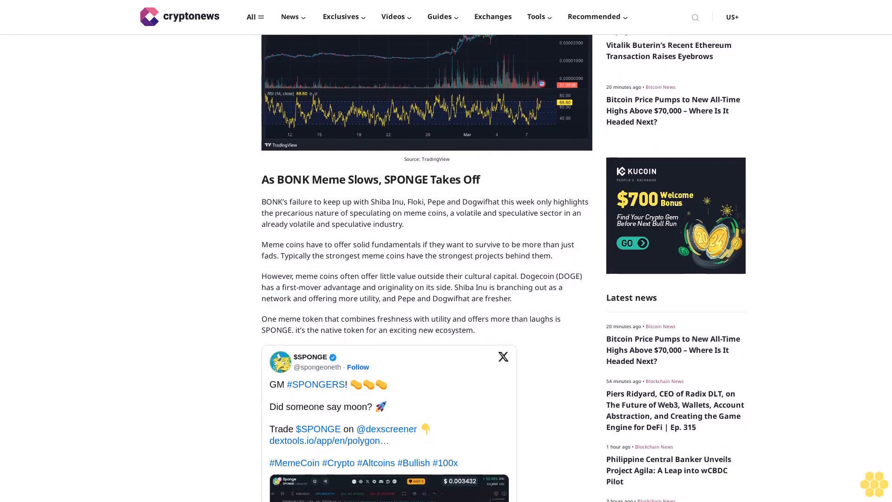
pyautogui.scroll(-3)
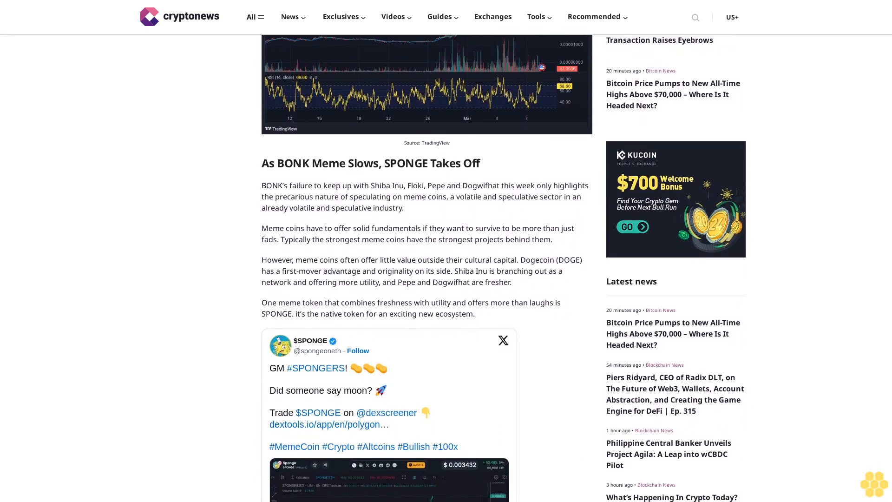
pyautogui.scroll(-3)
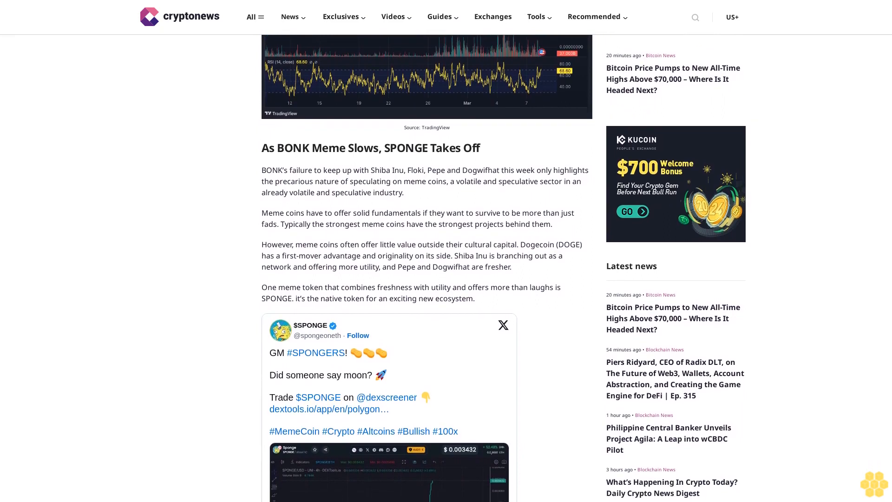
pyautogui.scroll(3)
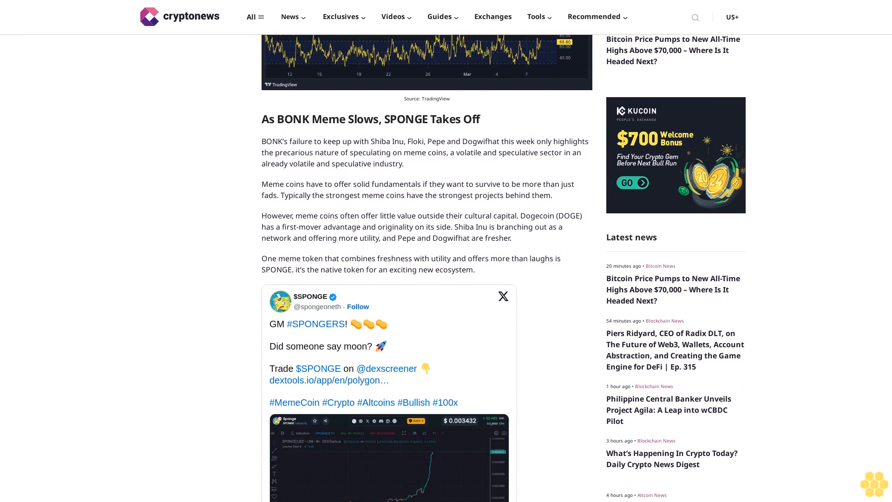
pyautogui.scroll(-3)
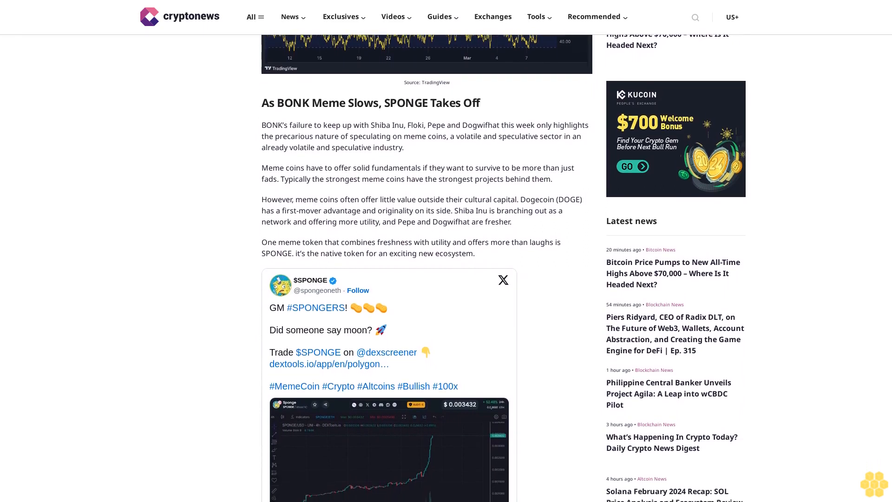
pyautogui.scroll(-3)
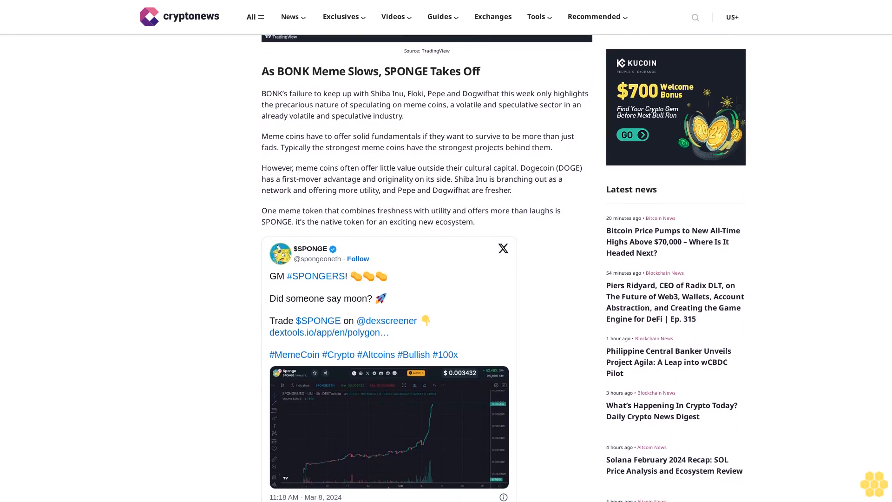
pyautogui.scroll(-3)
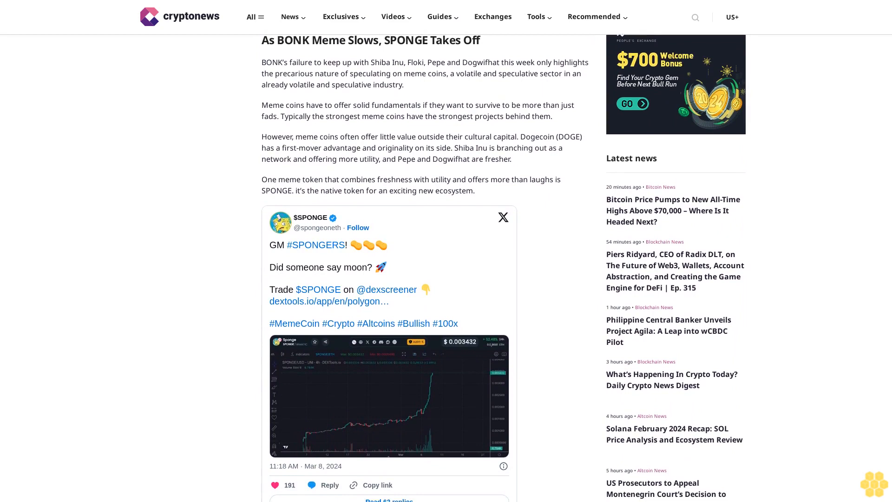
pyautogui.scroll(-3)
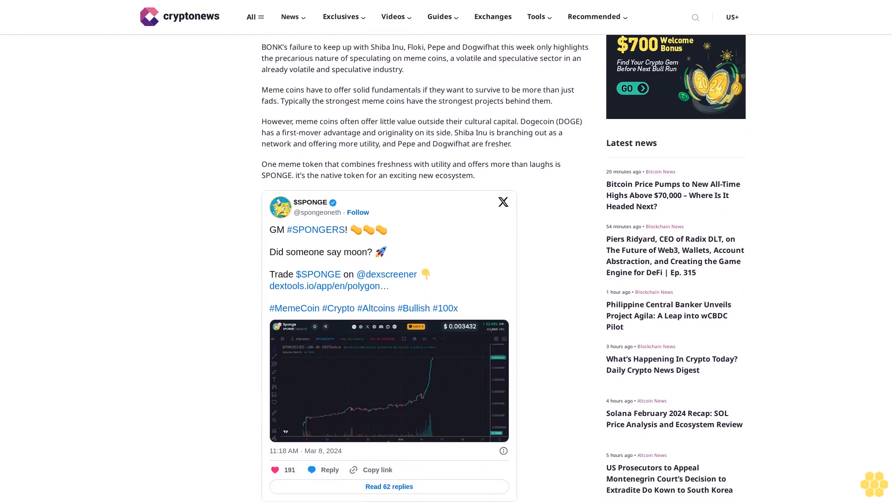
pyautogui.scroll(-3)
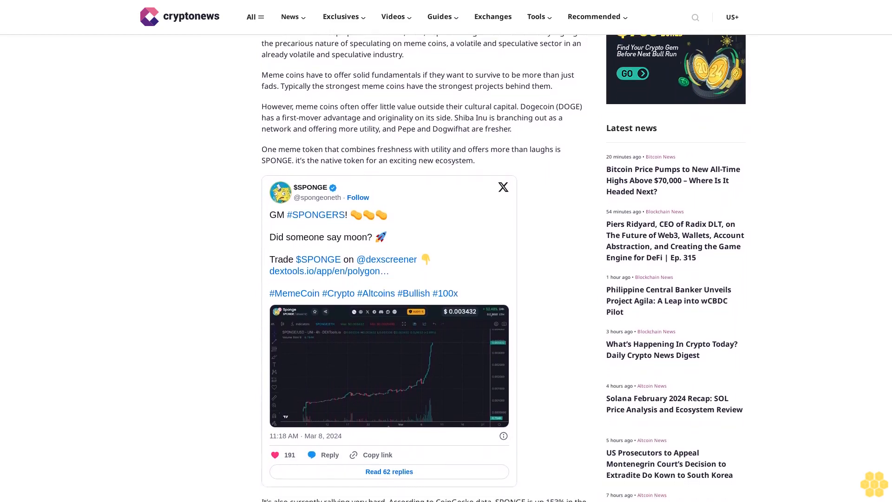
pyautogui.scroll(-3)
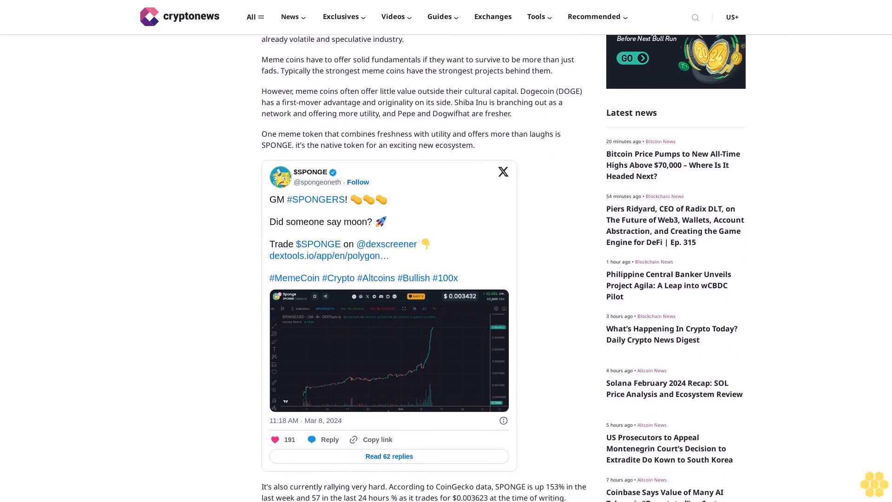
pyautogui.scroll(-3)
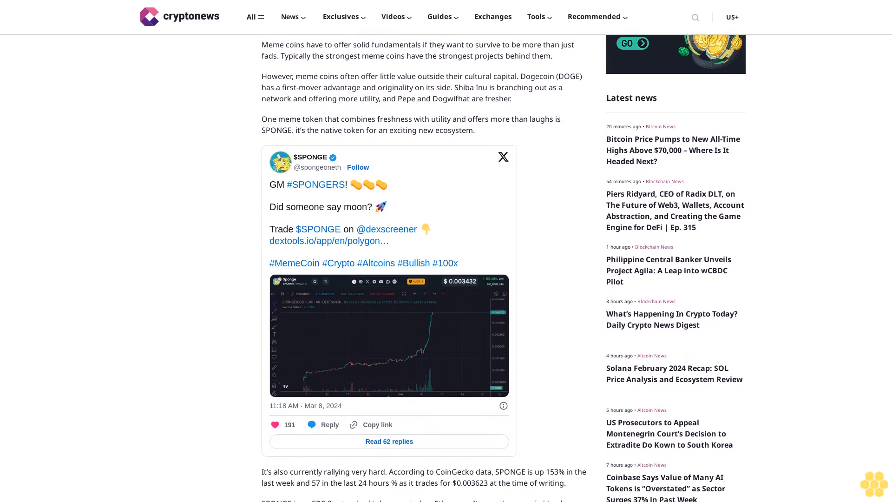
pyautogui.scroll(-3)
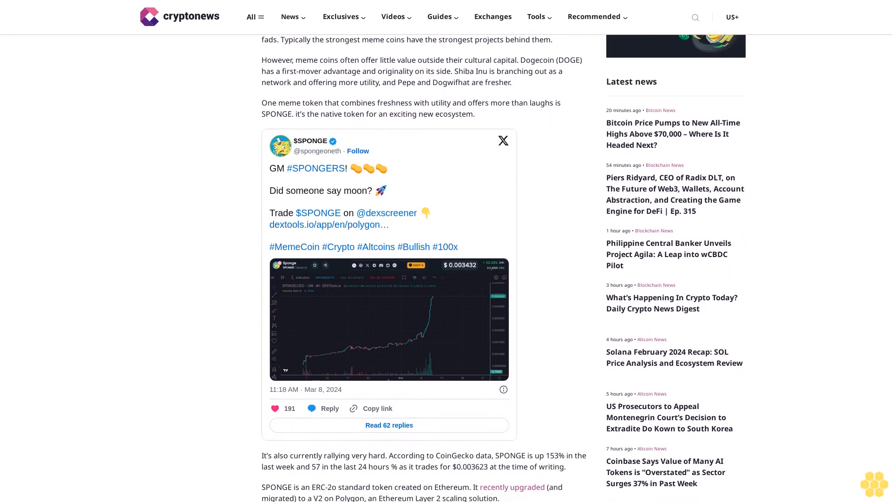
pyautogui.scroll(-3)
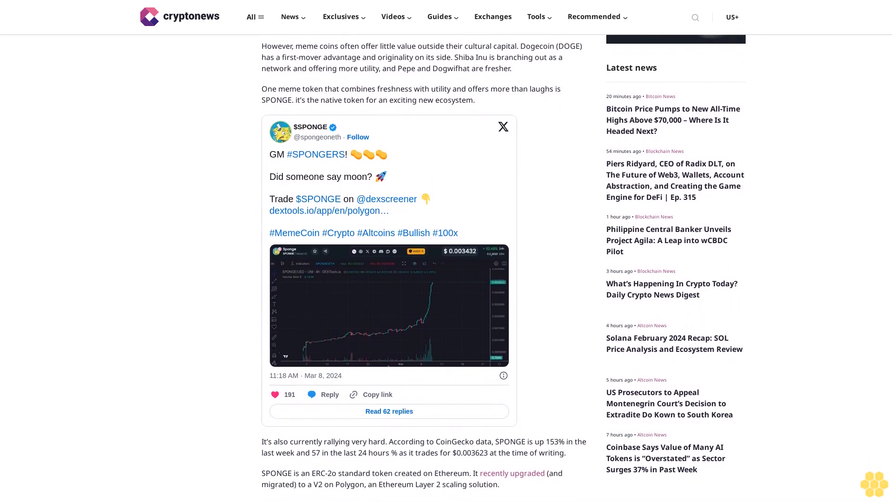
pyautogui.scroll(-3)
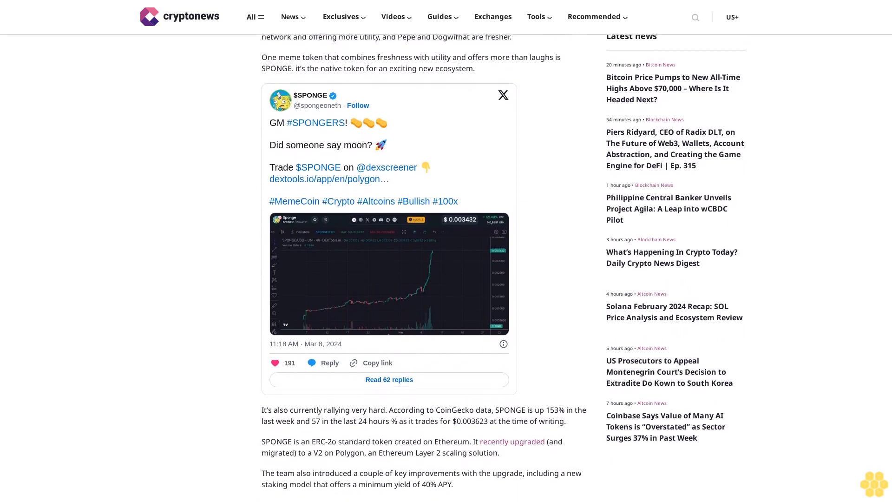
pyautogui.scroll(-3)
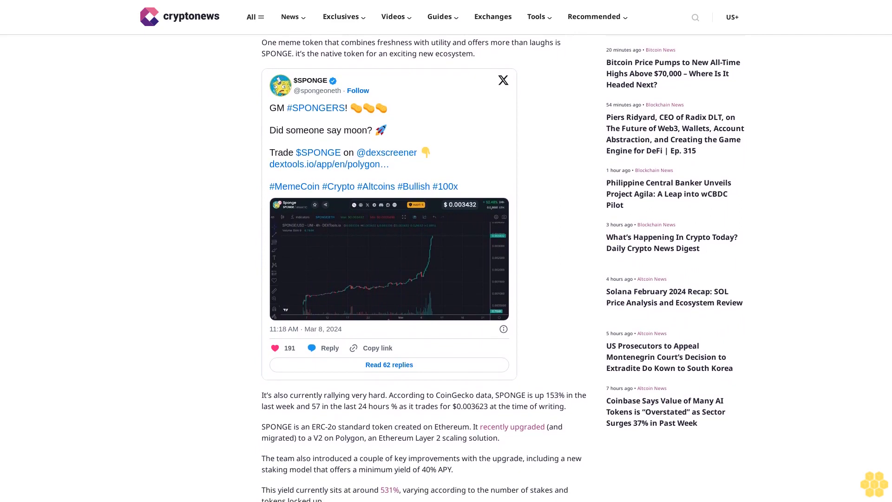
pyautogui.scroll(-3)
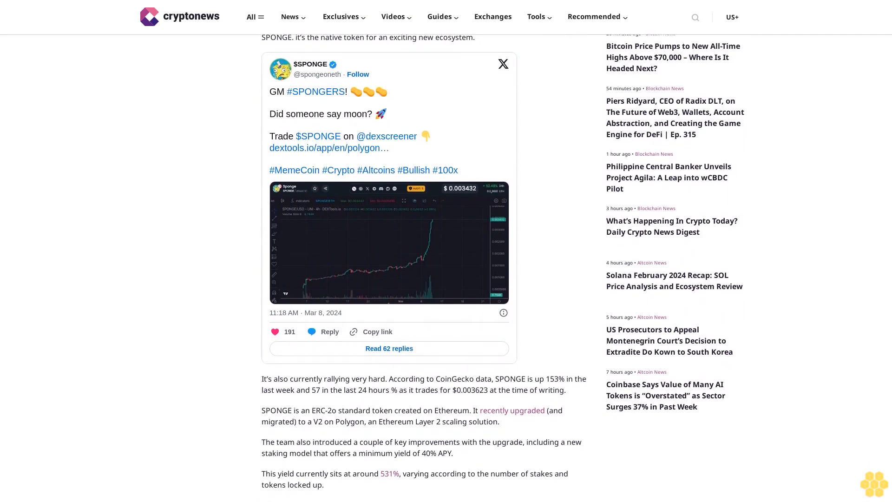
pyautogui.scroll(-3)
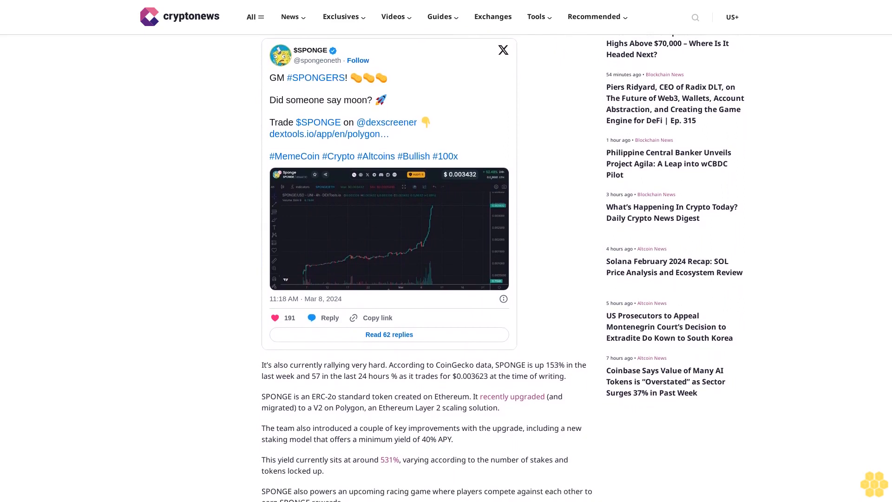
pyautogui.scroll(-3)
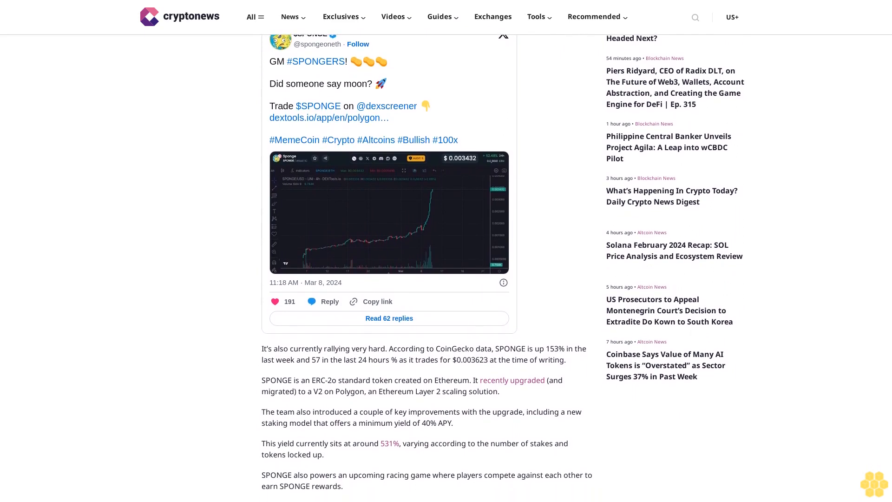
pyautogui.scroll(-3)
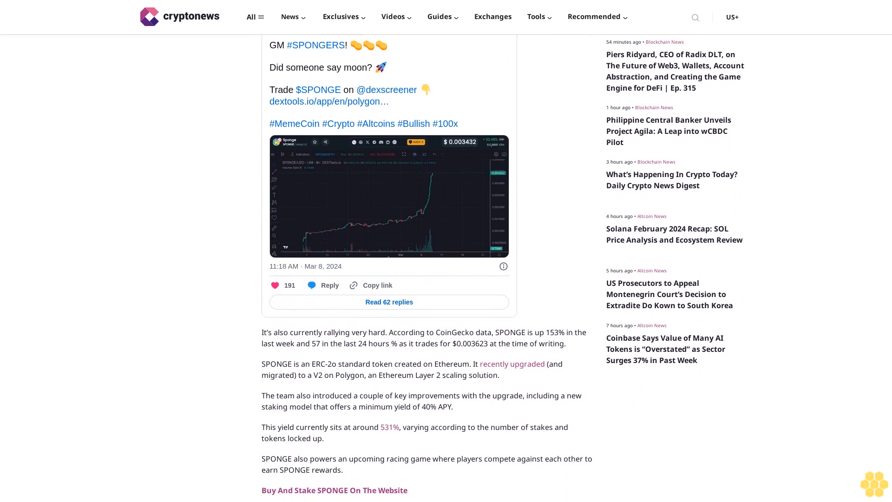
pyautogui.scroll(-3)
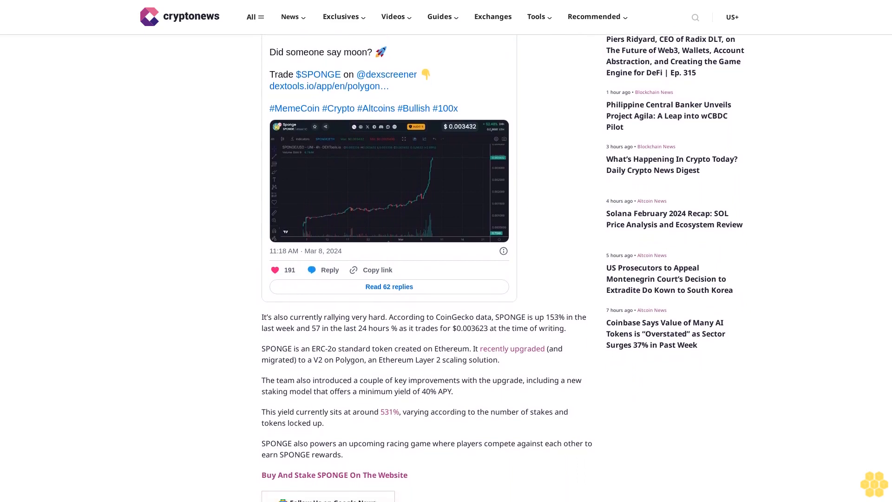
pyautogui.scroll(-3)
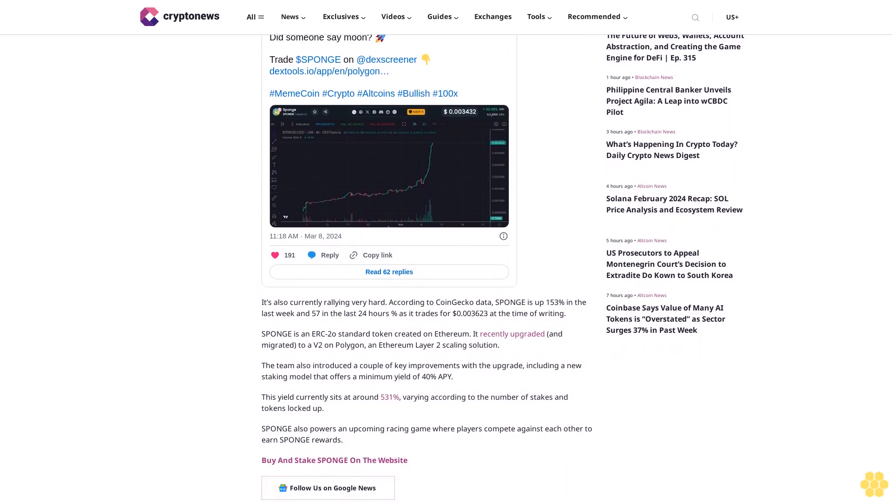
pyautogui.scroll(-3)
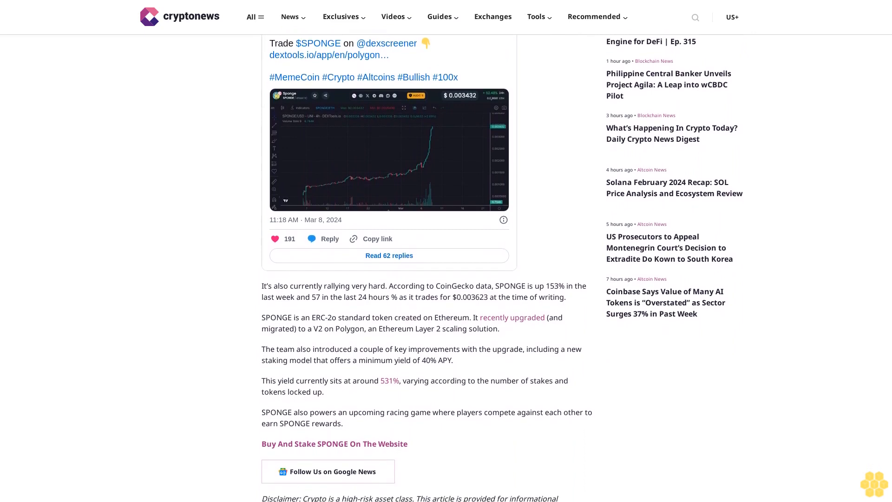
pyautogui.scroll(-3)
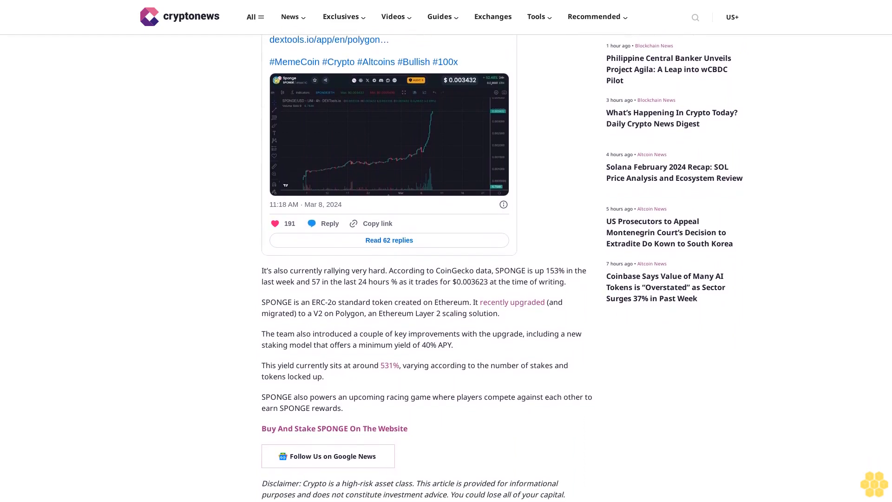
pyautogui.scroll(-3)
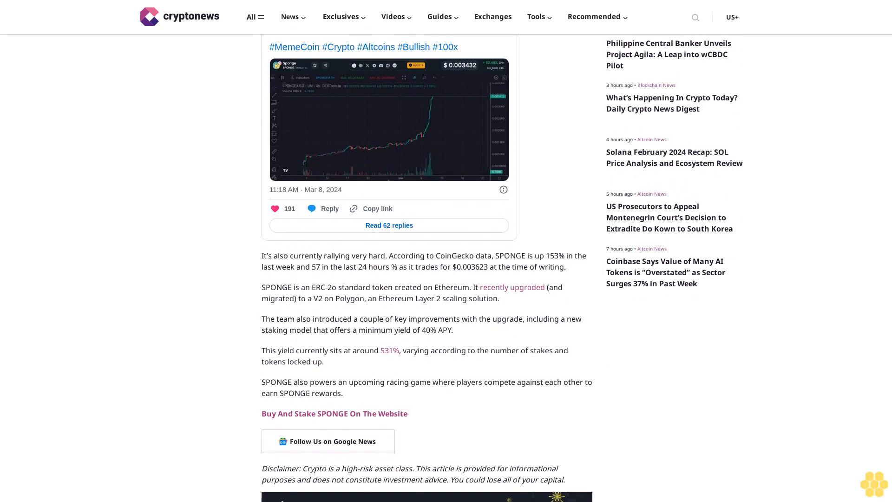
pyautogui.scroll(-3)
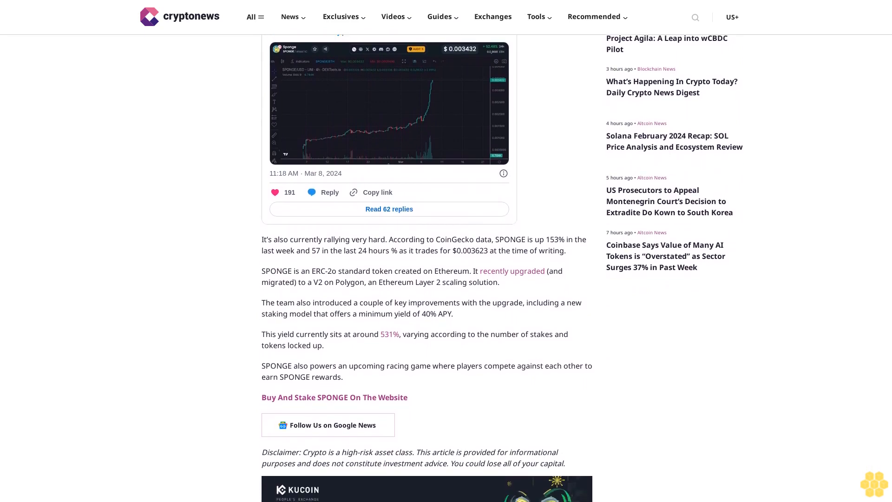
pyautogui.scroll(-3)
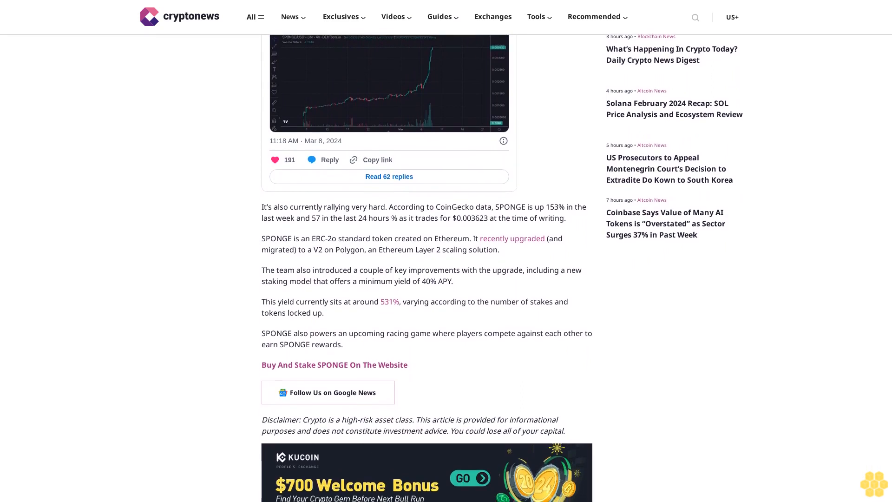
pyautogui.scroll(-3)
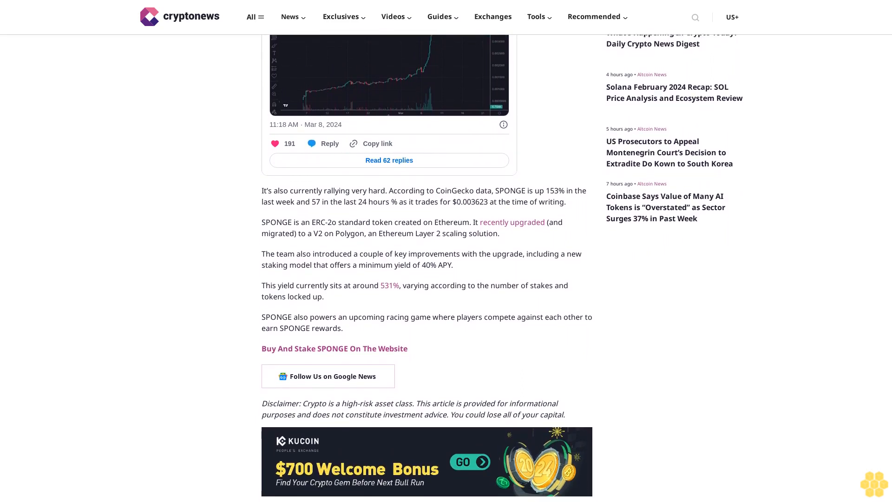
pyautogui.scroll(-3)
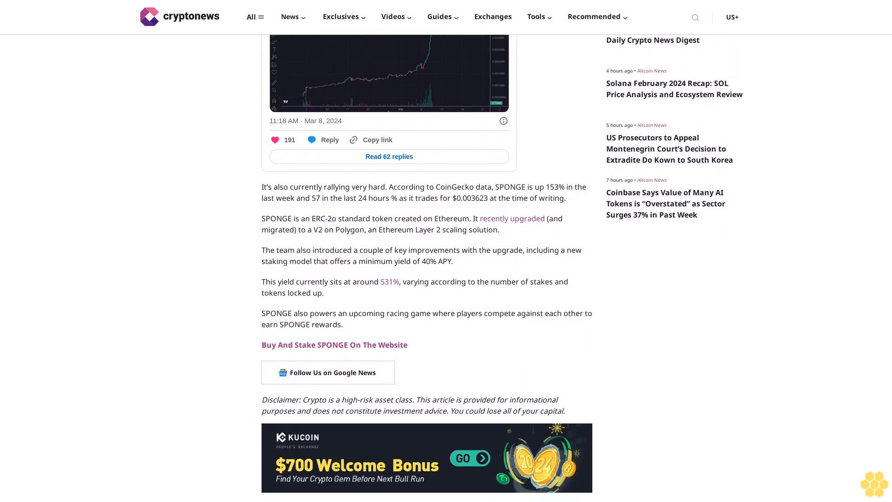